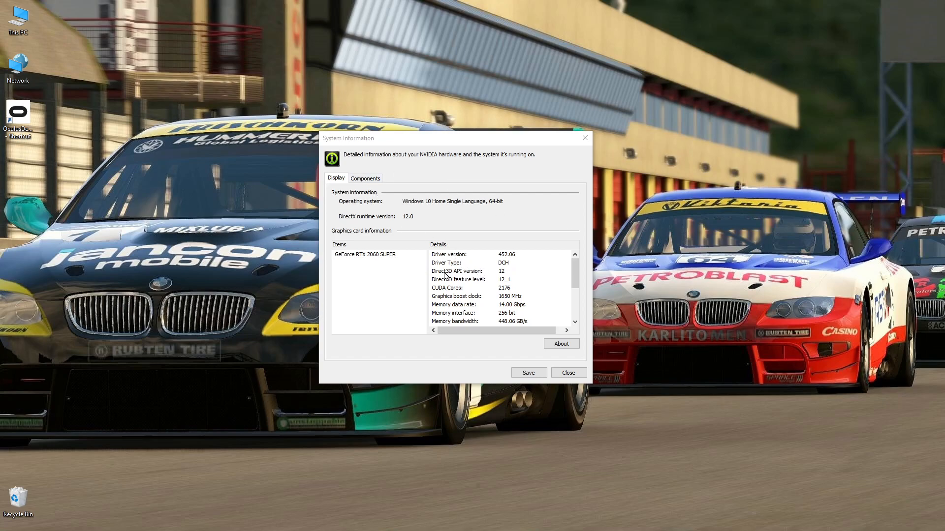
mouse_move(498, 260)
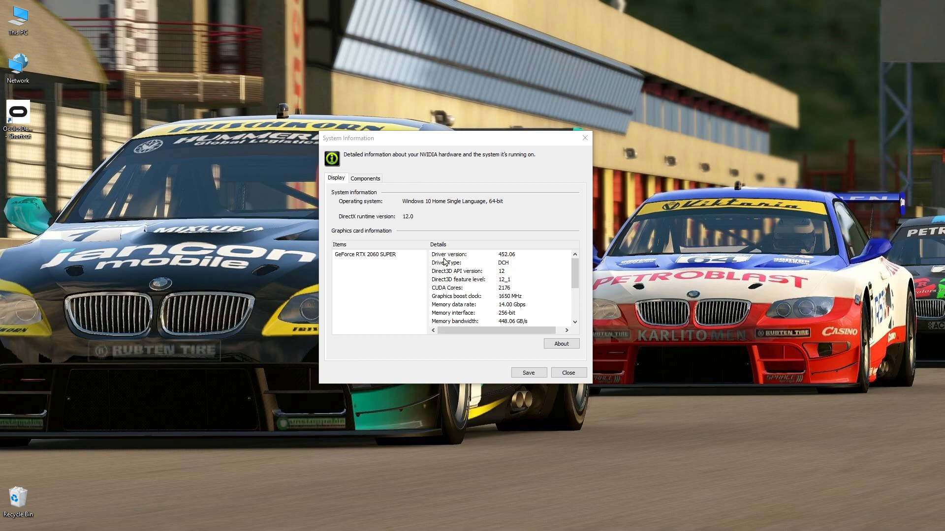
mouse_move(573, 383)
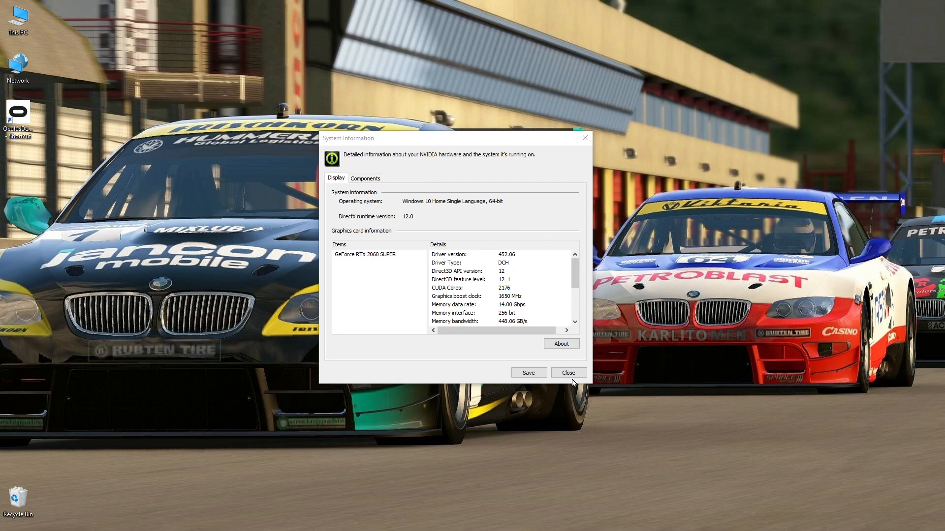
- Close the NVIDIA system information window for the RTX 2060 SUPER (driver 452.06)
click(567, 372)
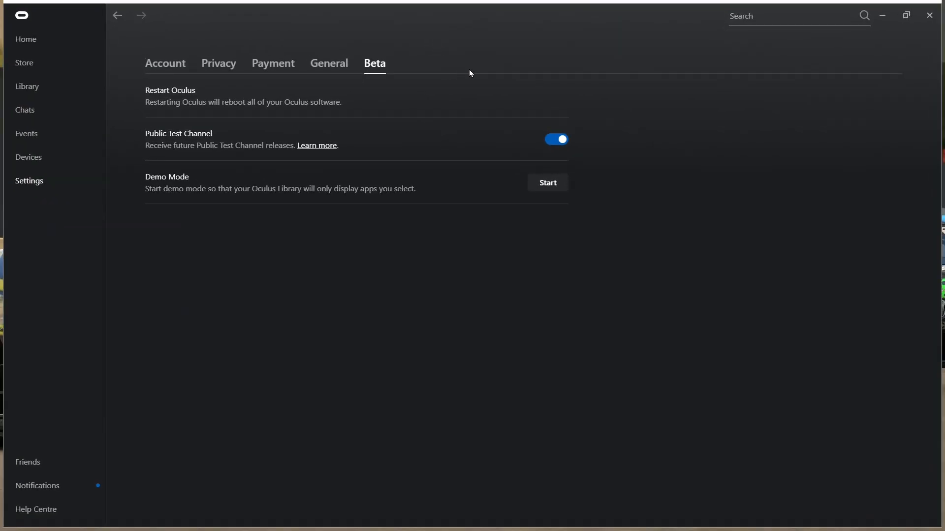
mouse_move(171, 90)
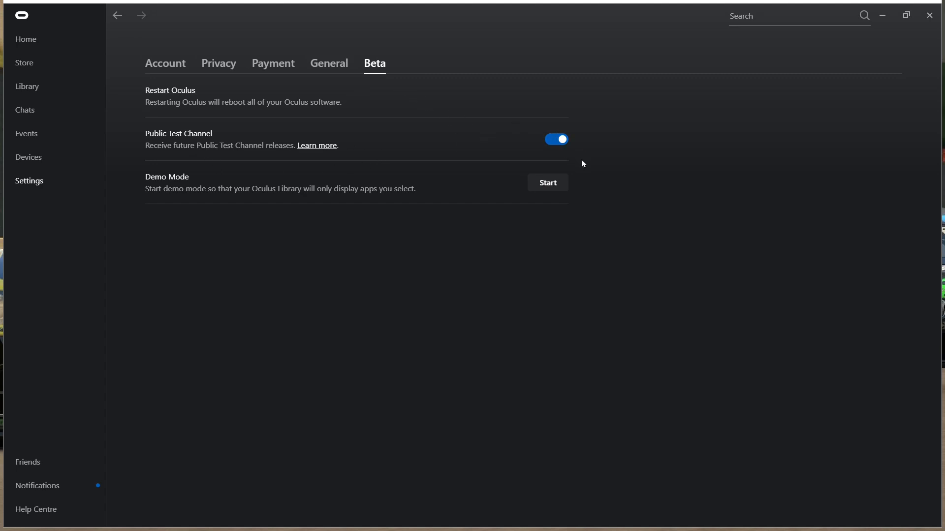
mouse_move(420, 40)
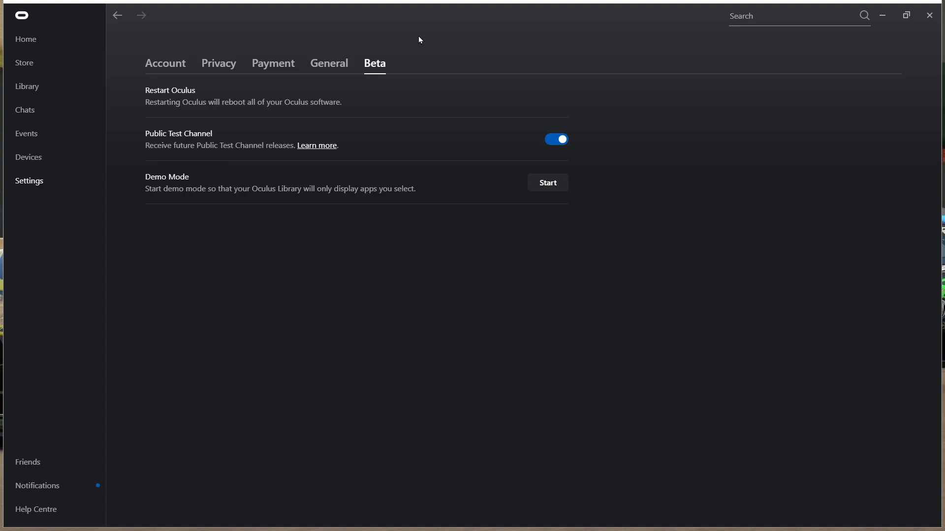
mouse_move(446, 15)
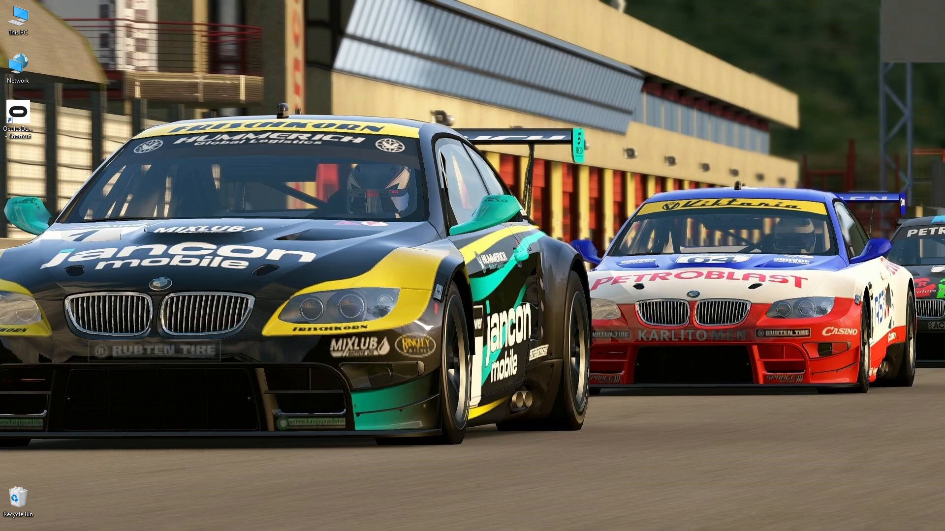
mouse_move(283, 198)
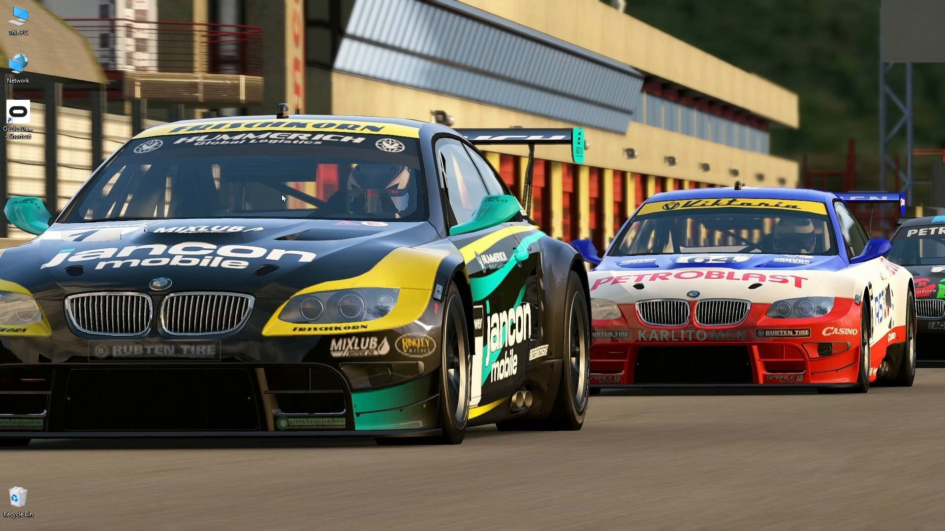
- Run the OculusDebugTool desktop shortcut as administrator
right_click(18, 114)
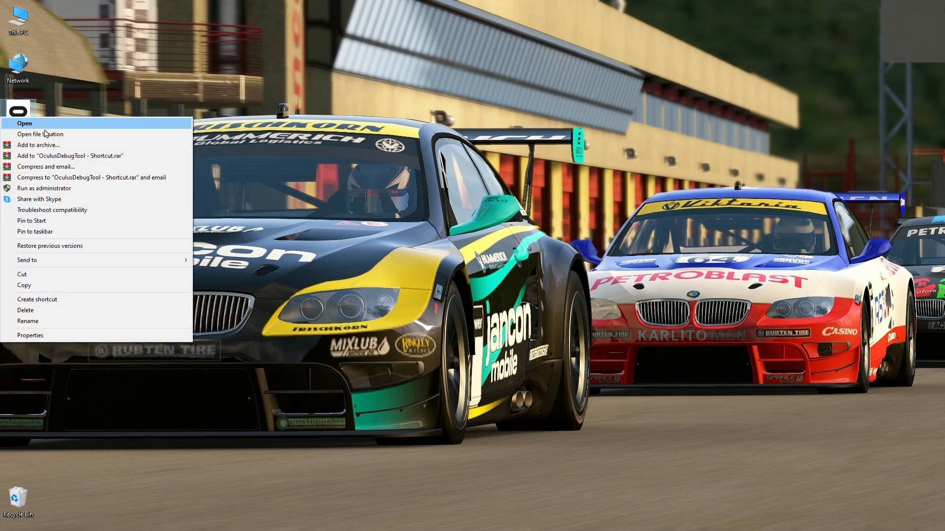
mouse_move(82, 191)
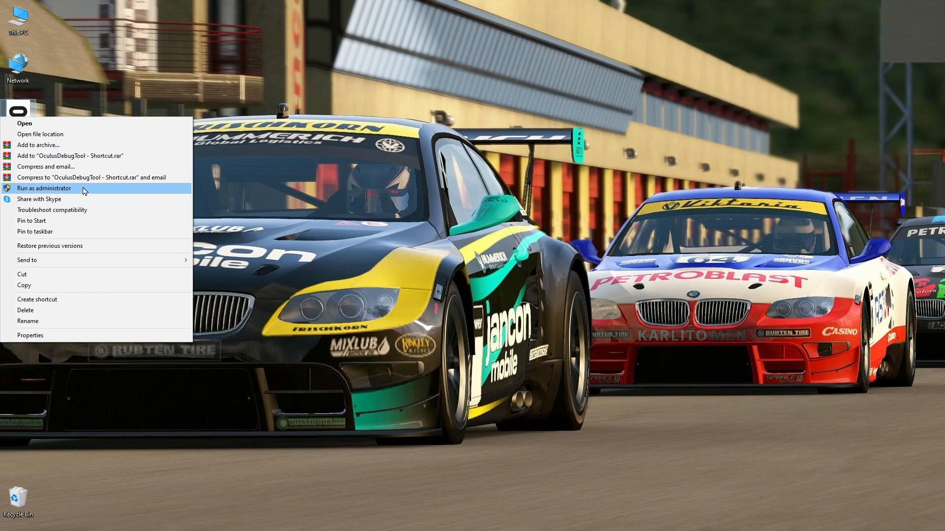
click(44, 188)
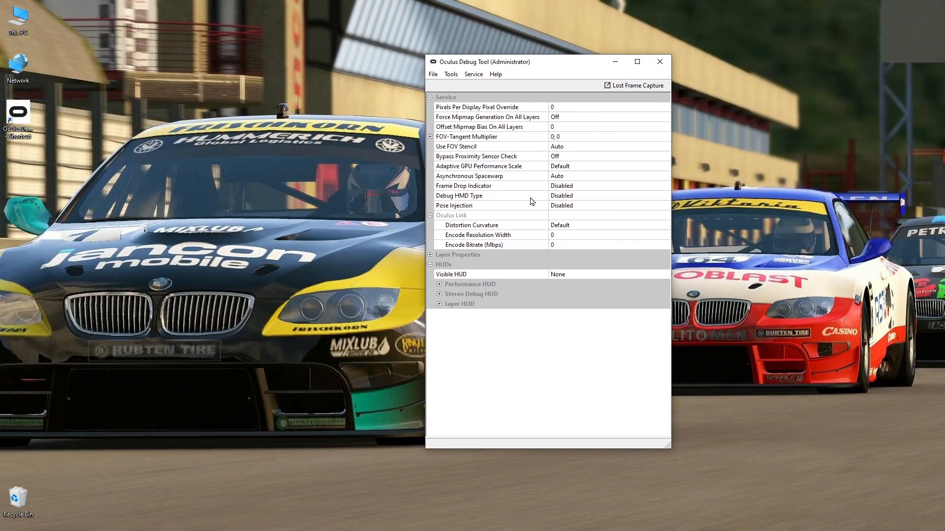
- Maximize the Oculus Debug Tool window to fill the screen
click(637, 61)
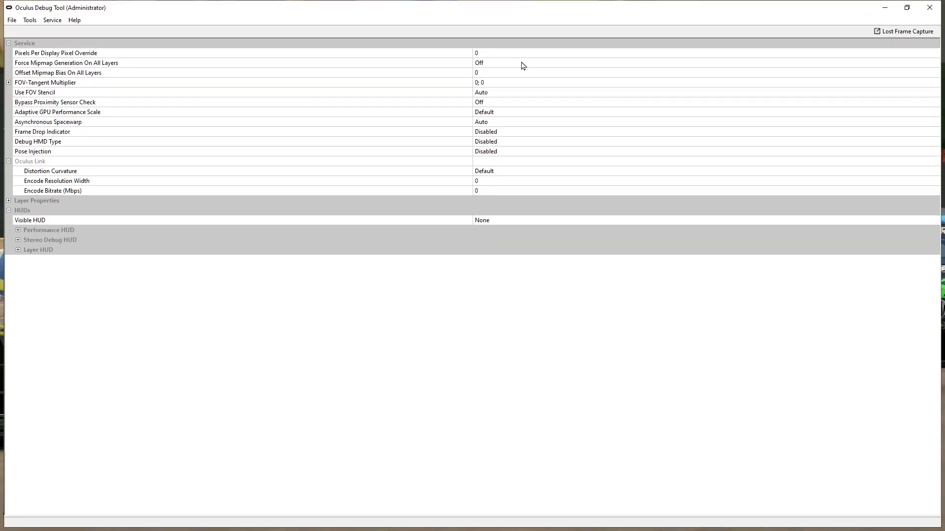
mouse_move(170, 53)
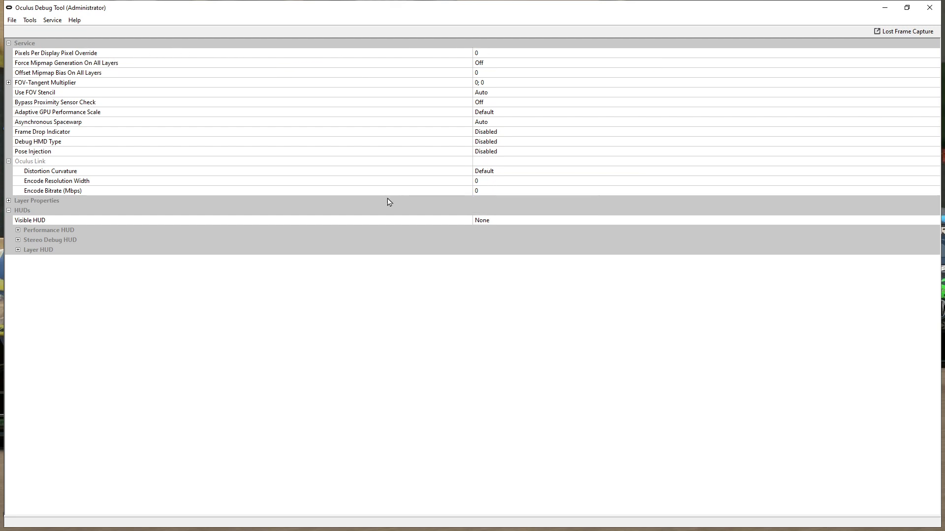
mouse_move(420, 163)
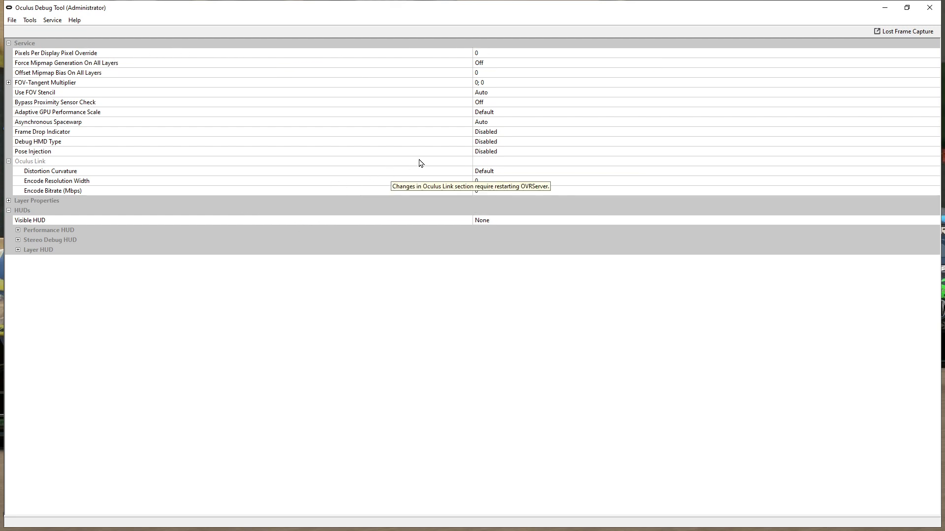
mouse_move(71, 114)
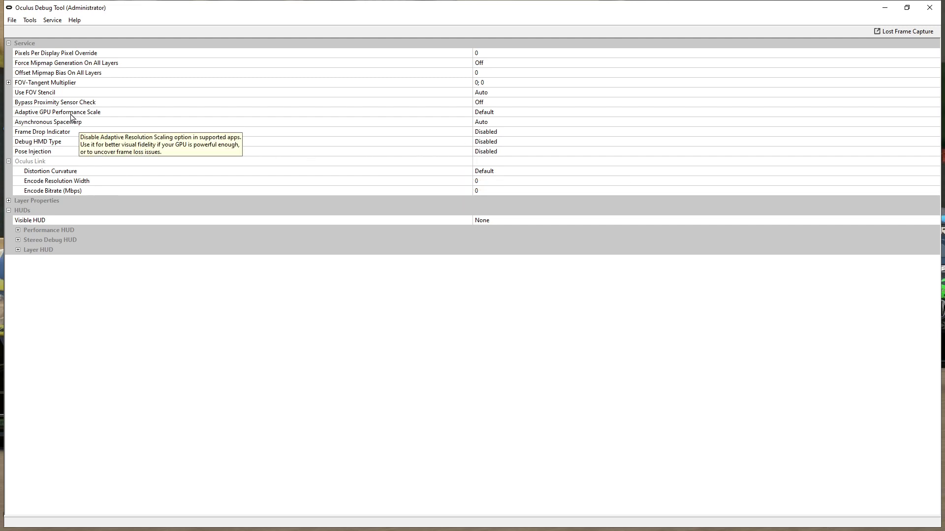
mouse_move(483, 114)
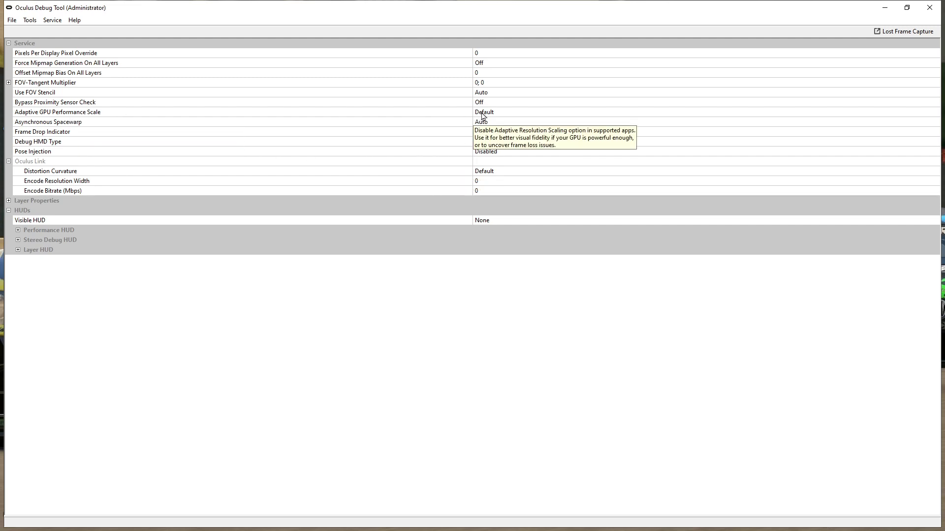
mouse_move(72, 119)
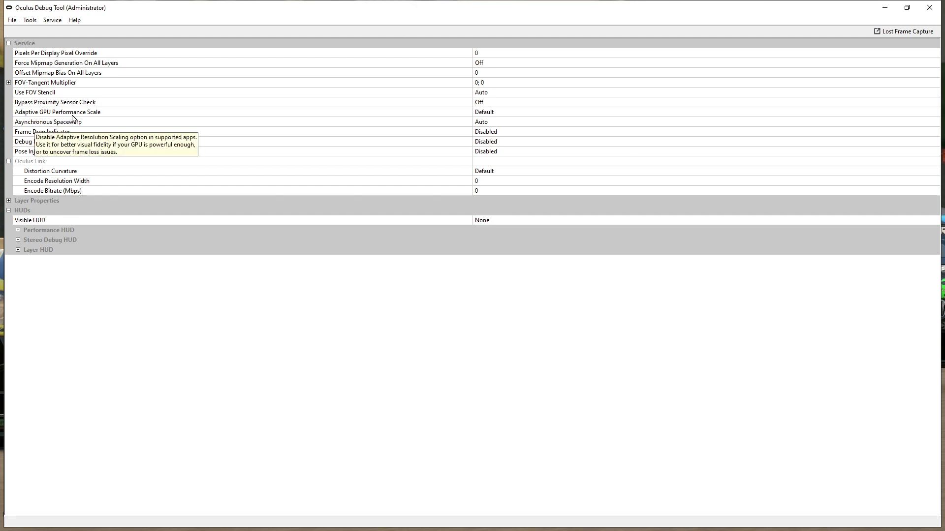
mouse_move(490, 118)
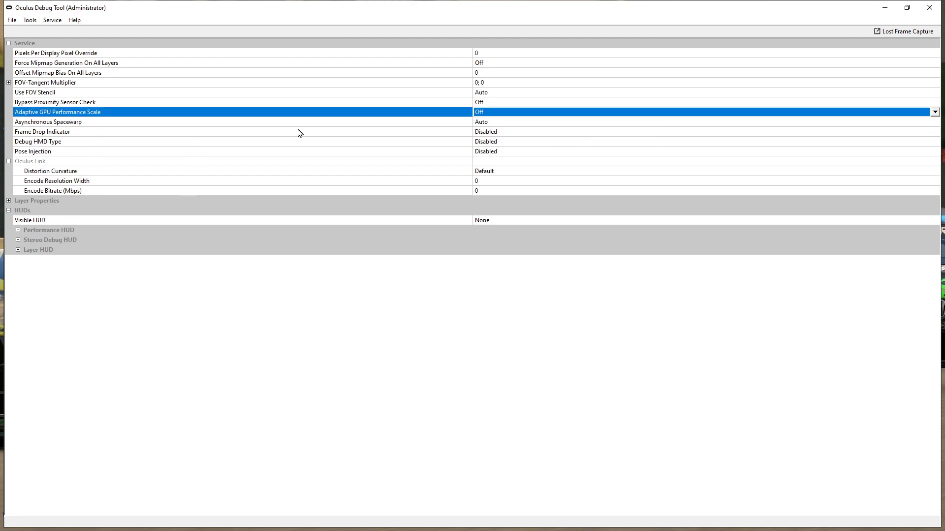
mouse_move(60, 124)
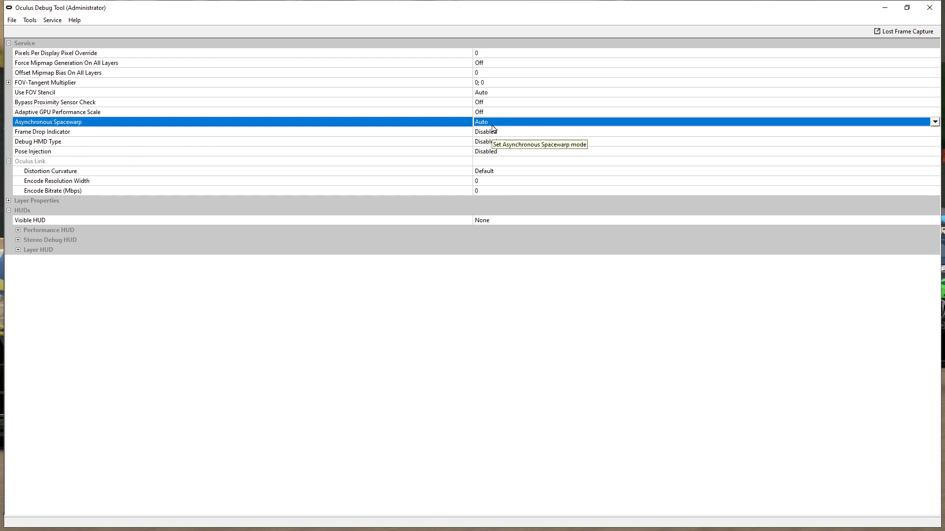
- Set Asynchronous Spacewarp to 'Force 45fps, ASW disabled'
click(933, 122)
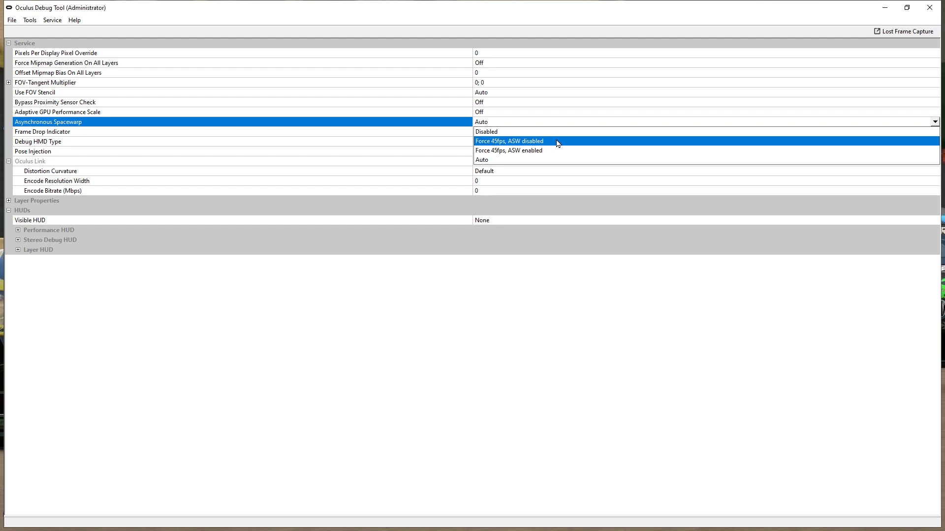
click(509, 141)
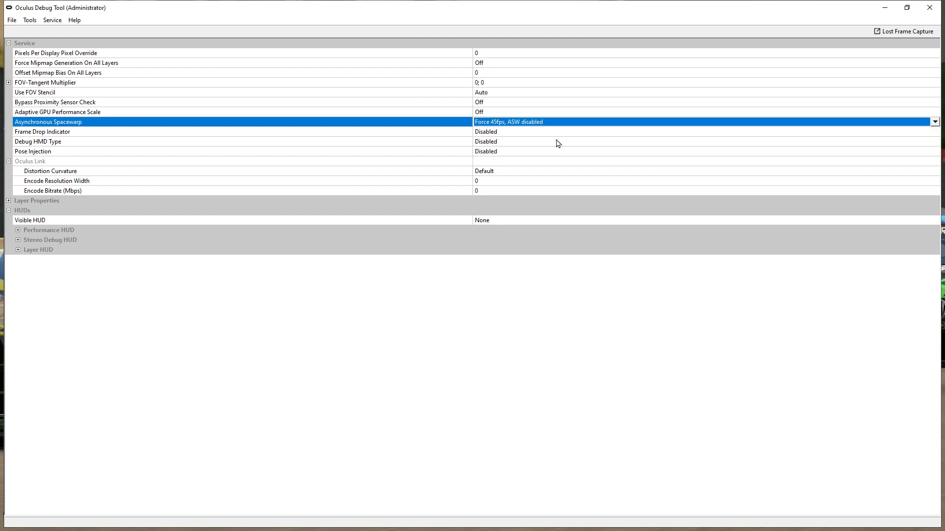
mouse_move(565, 326)
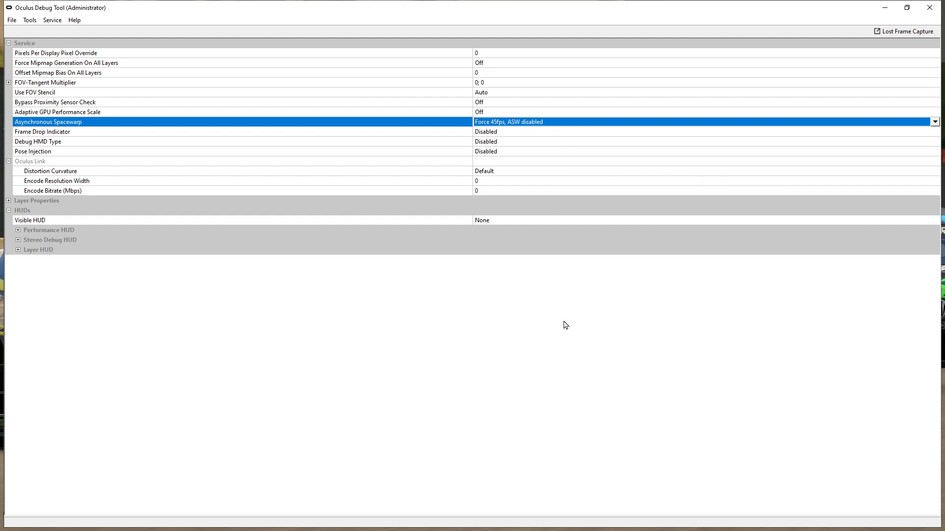
mouse_move(581, 310)
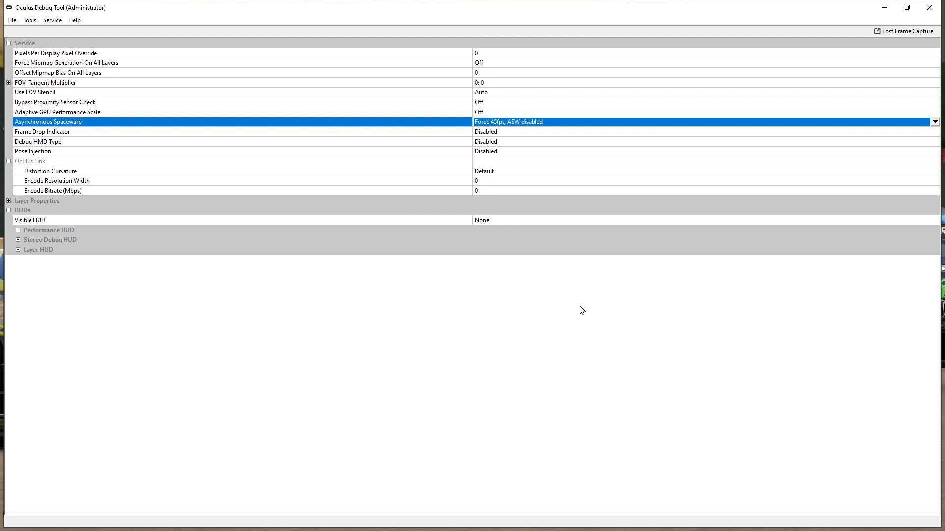
mouse_move(464, 228)
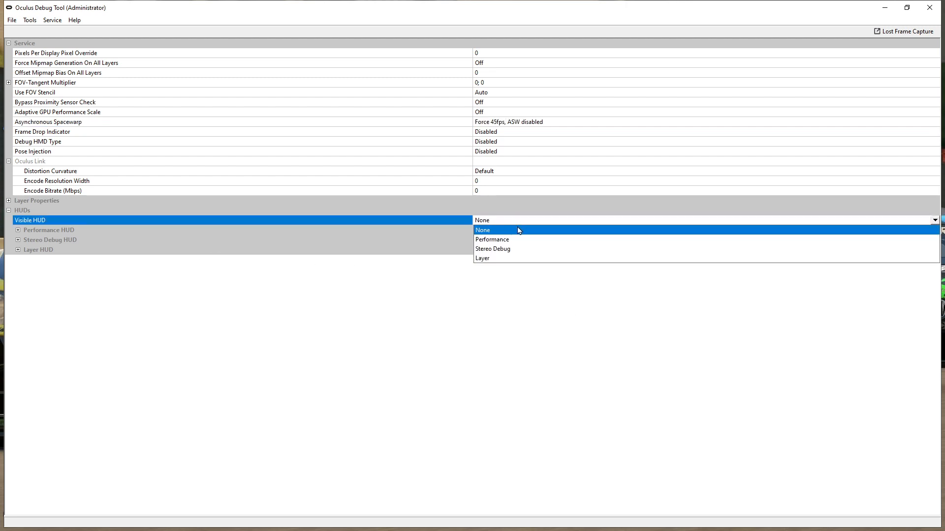
- Set Visible HUD to Performance and minimize the Debug Tool
click(492, 239)
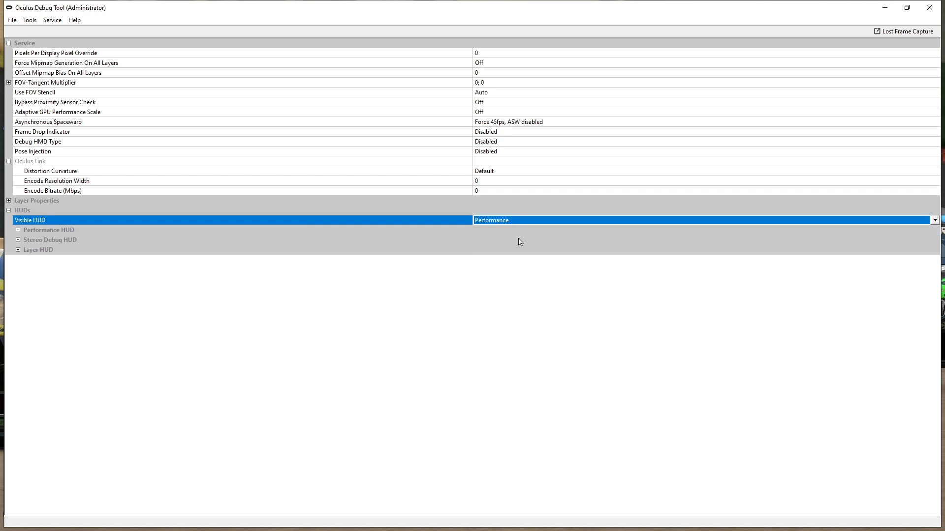
mouse_move(572, 97)
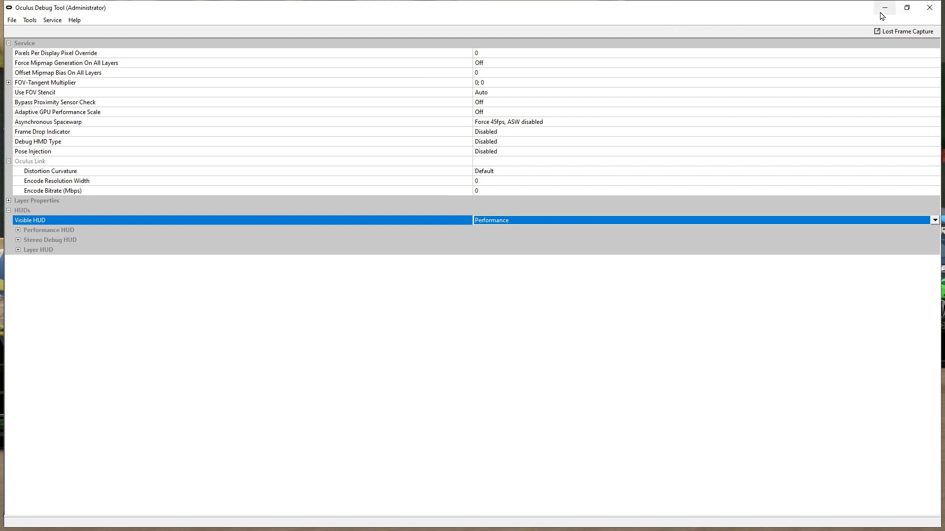
click(884, 7)
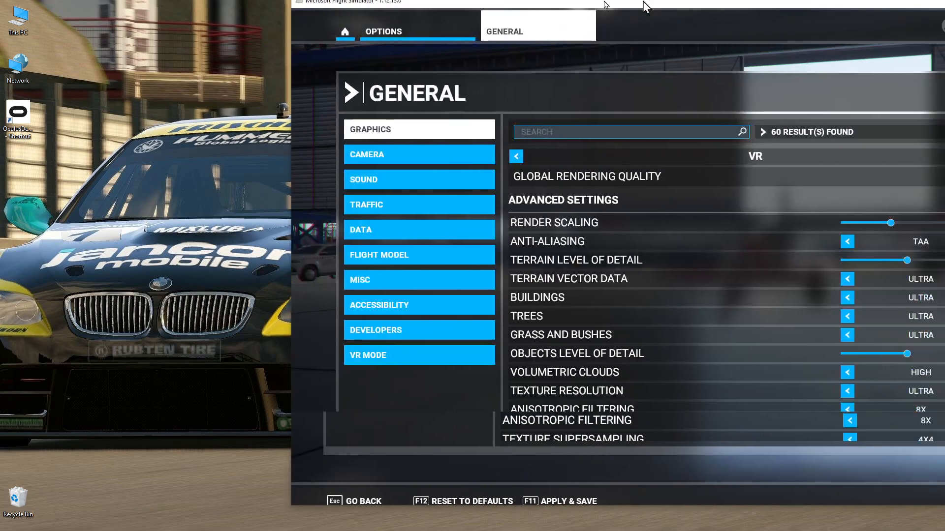
- Maximize Flight Simulator's VR graphics options showing render scaling 90 and terrain detail 100
click(932, 2)
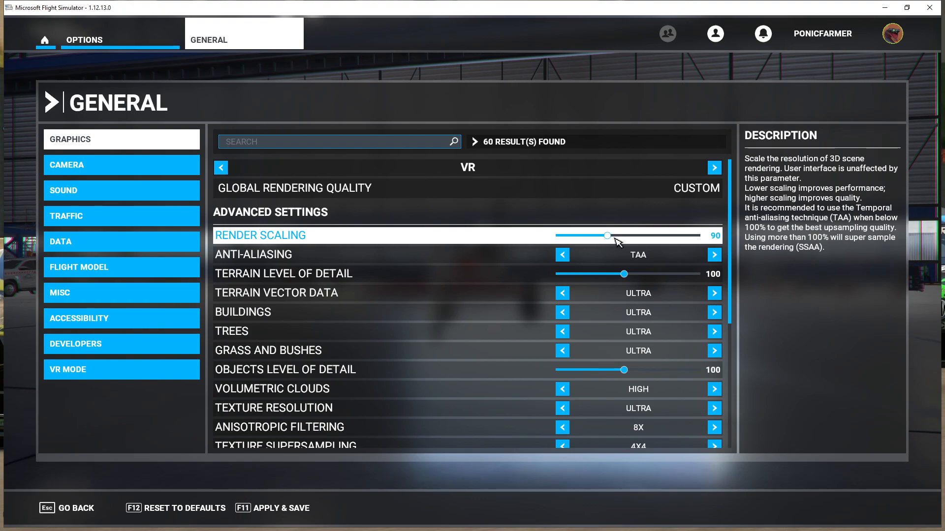
mouse_move(696, 241)
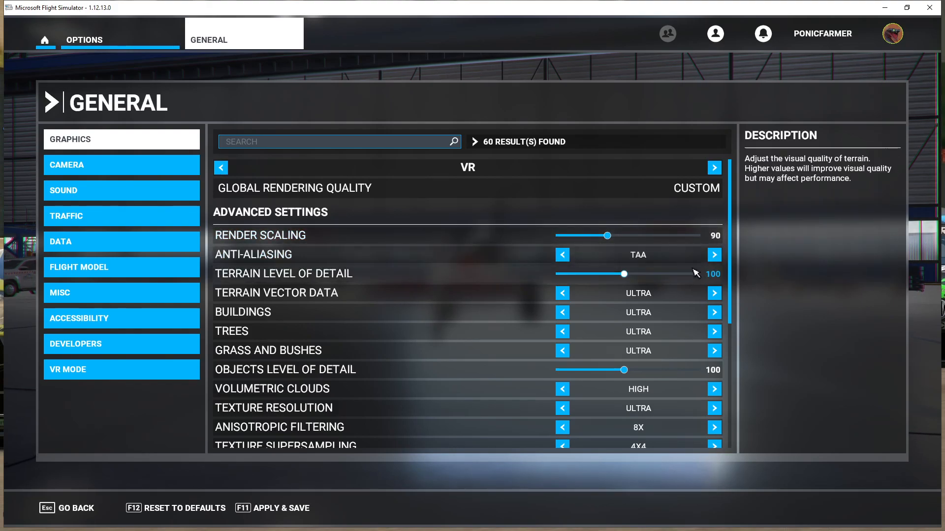
click(283, 273)
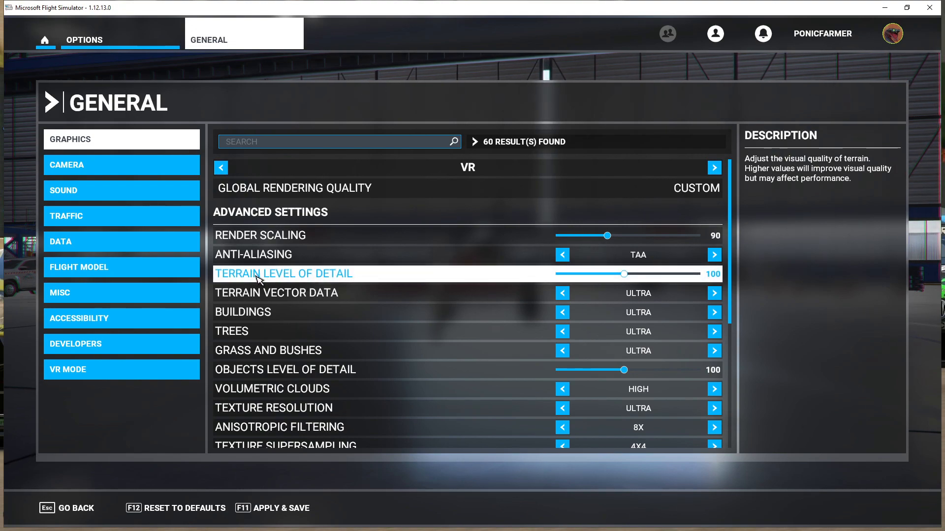
mouse_move(334, 282)
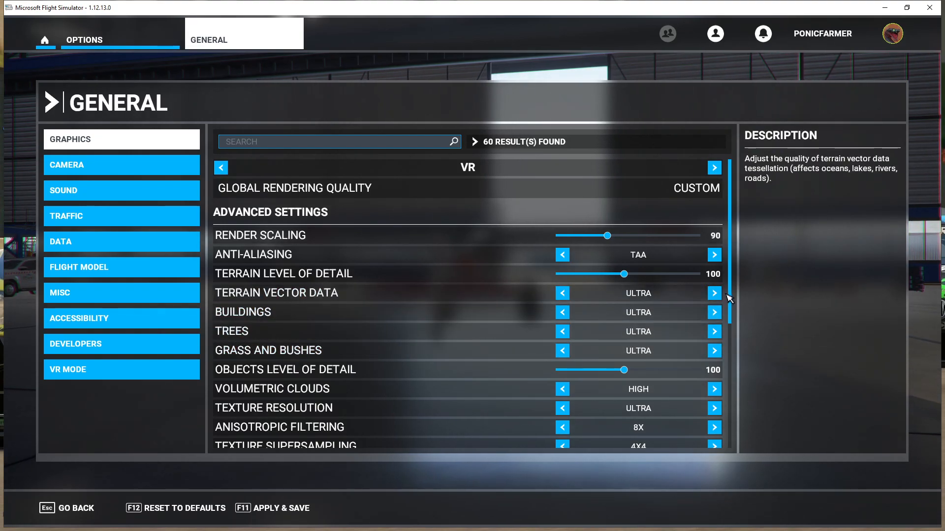
scroll(down, 3)
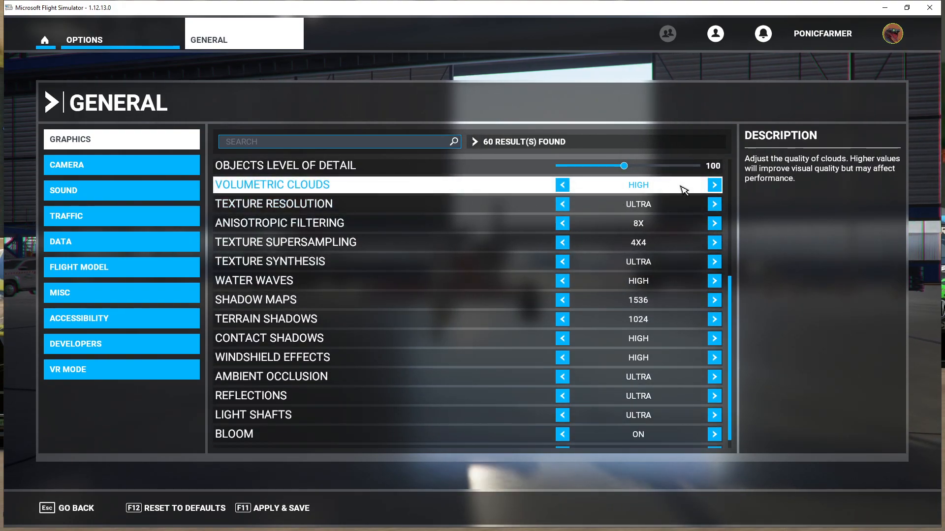
mouse_move(670, 219)
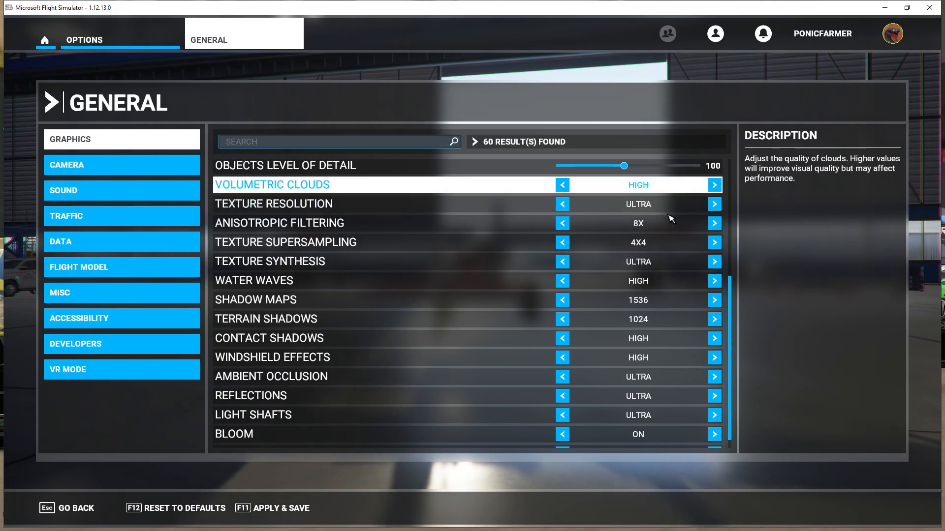
scroll(up, 3)
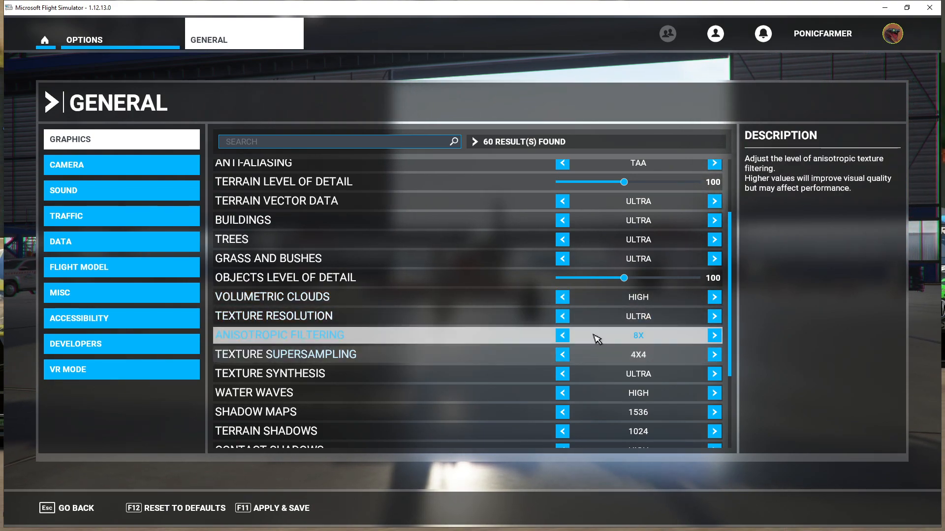
click(714, 335)
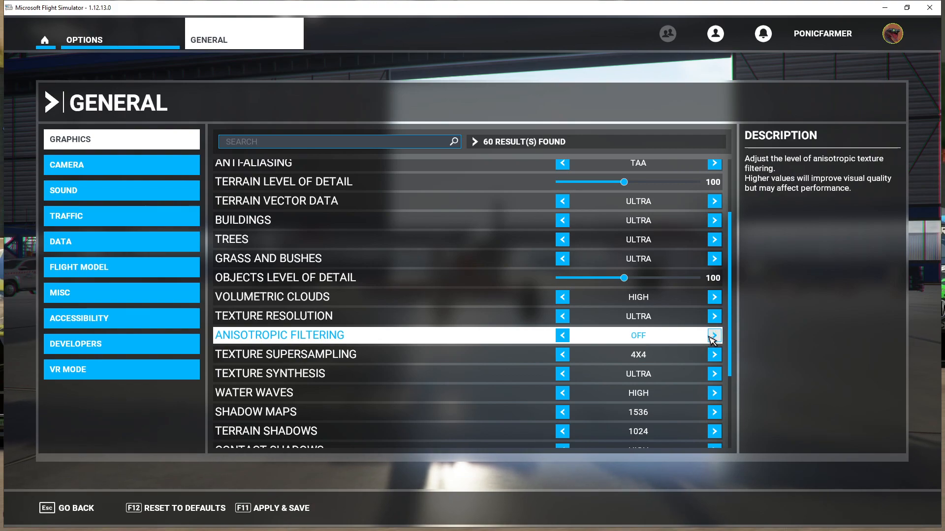
click(714, 336)
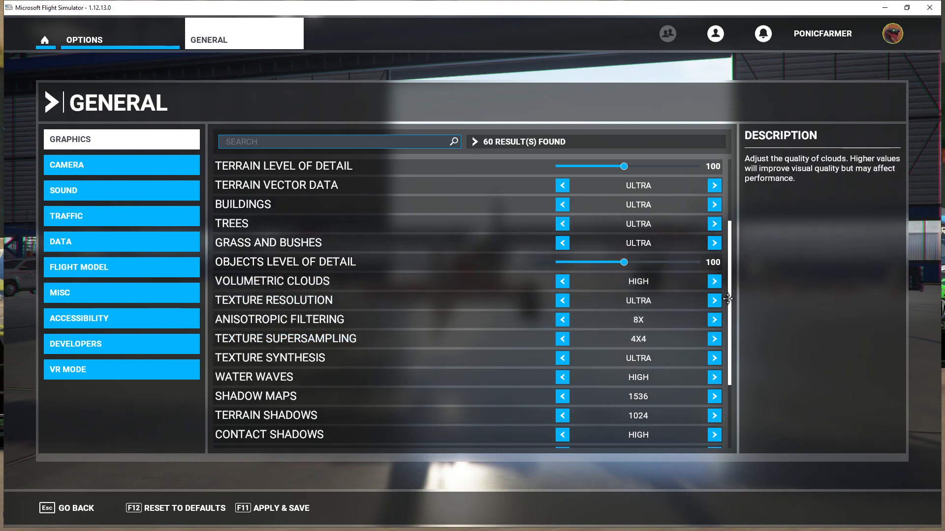
scroll(down, 3)
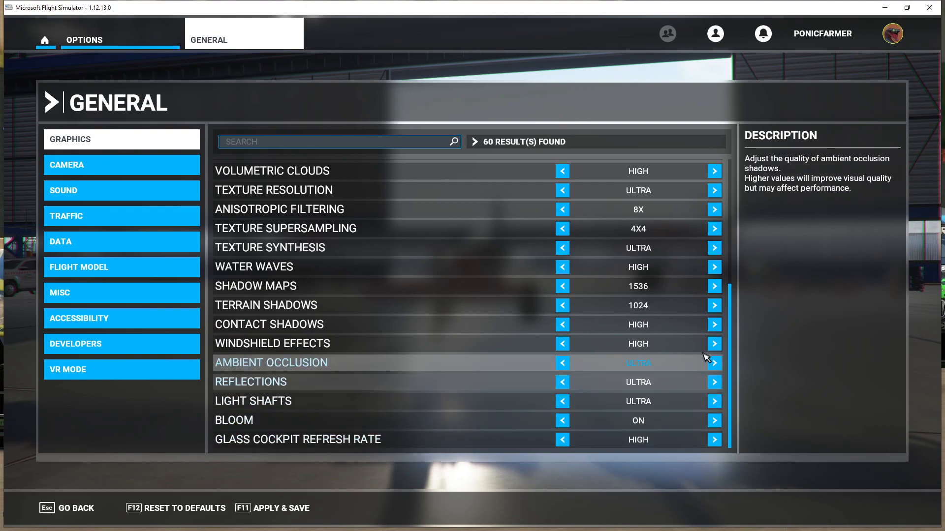
scroll(up, 3)
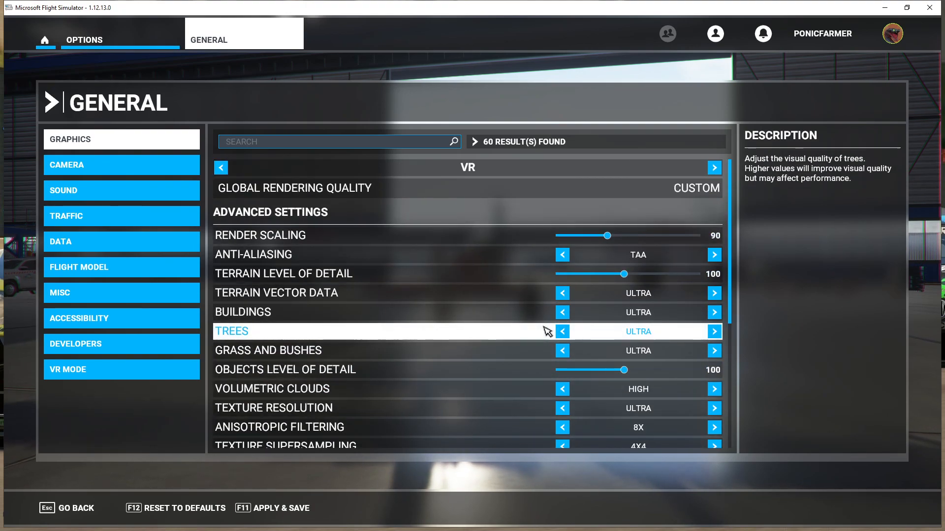